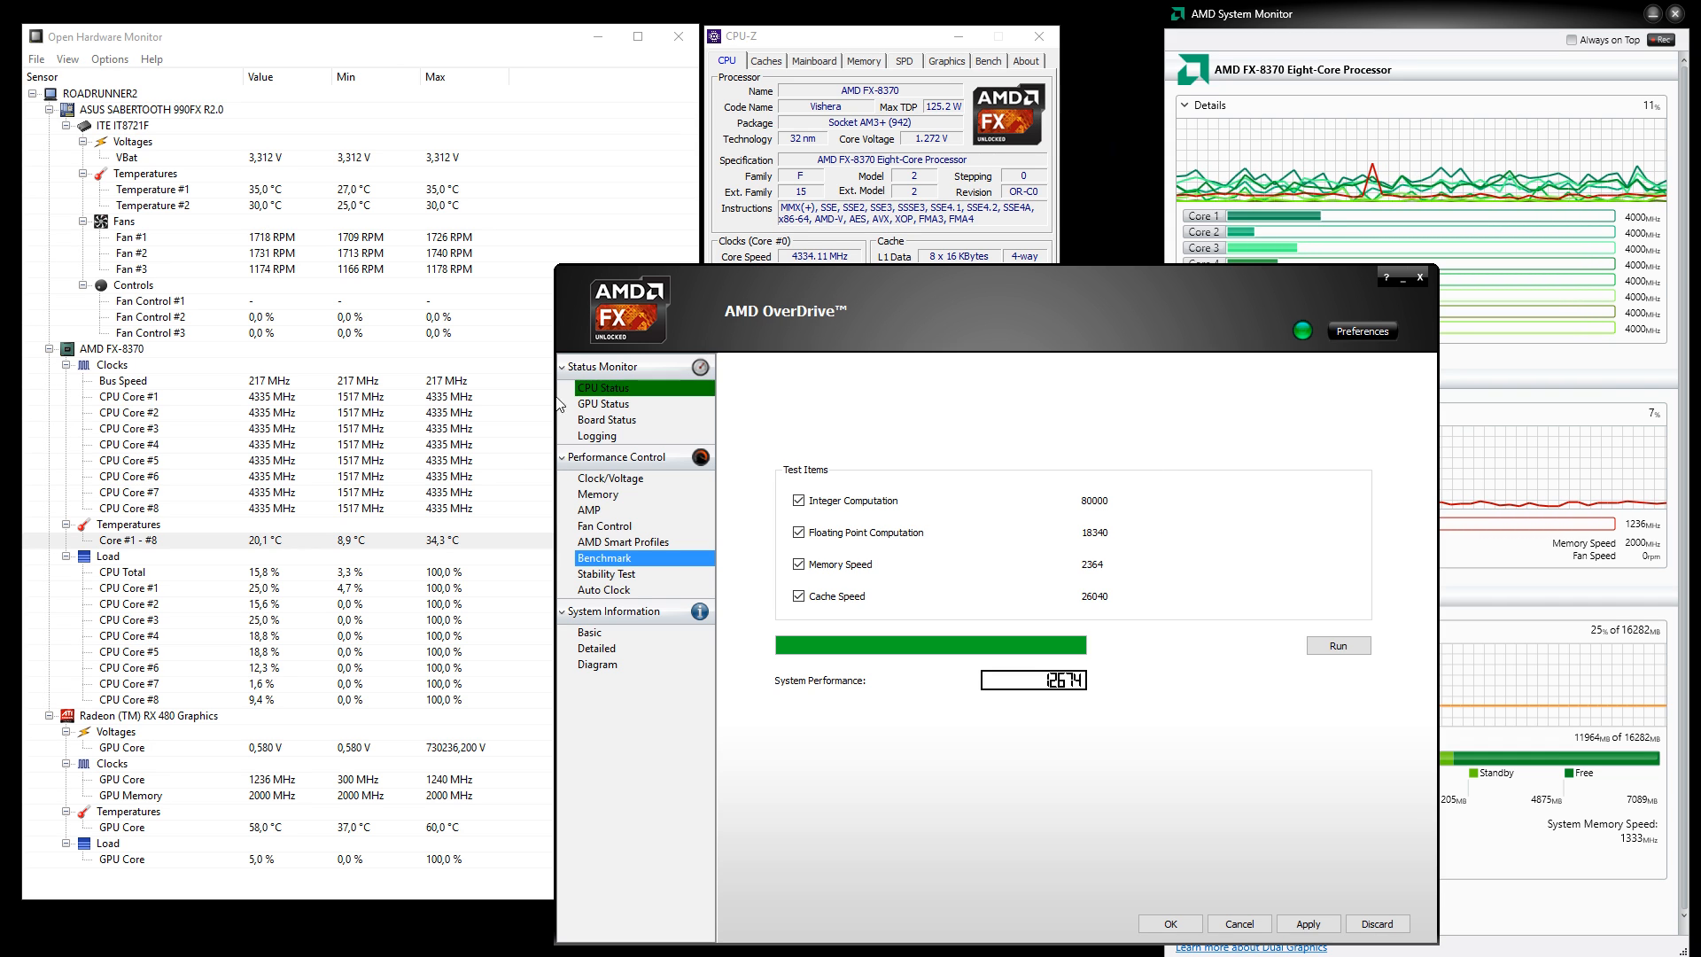
Start CPU-Z's Bench stress test, loading all eight FX-8370 cores to 100%.
left_click(603, 387)
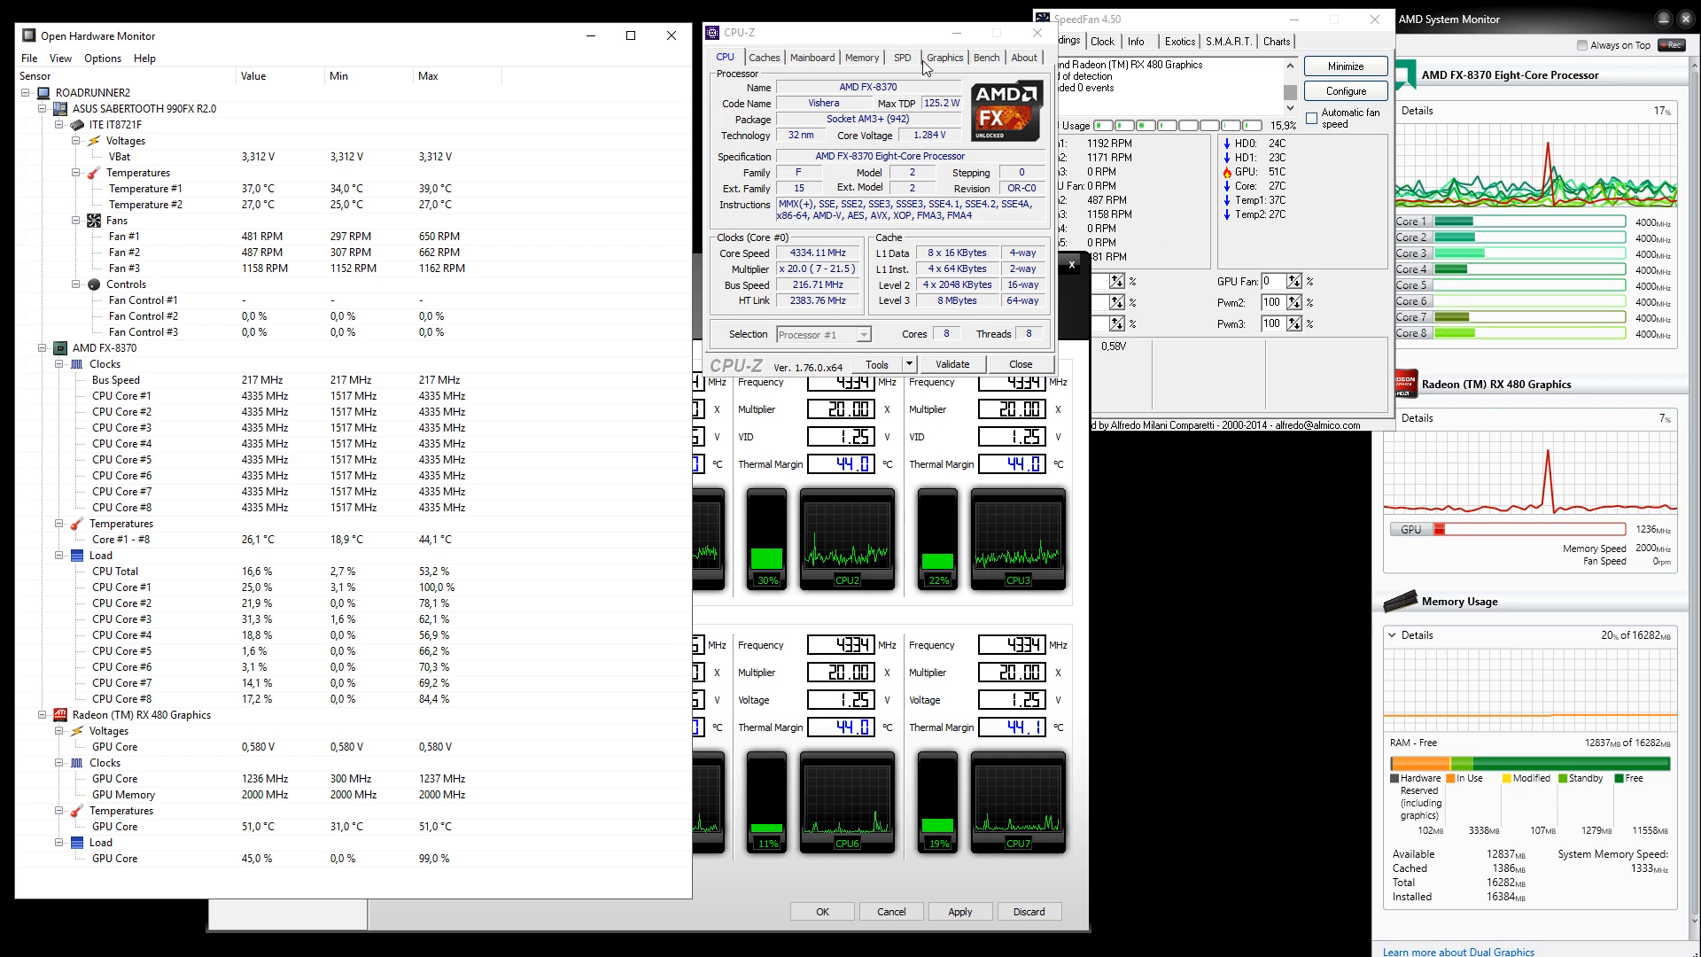
left_click(985, 57)
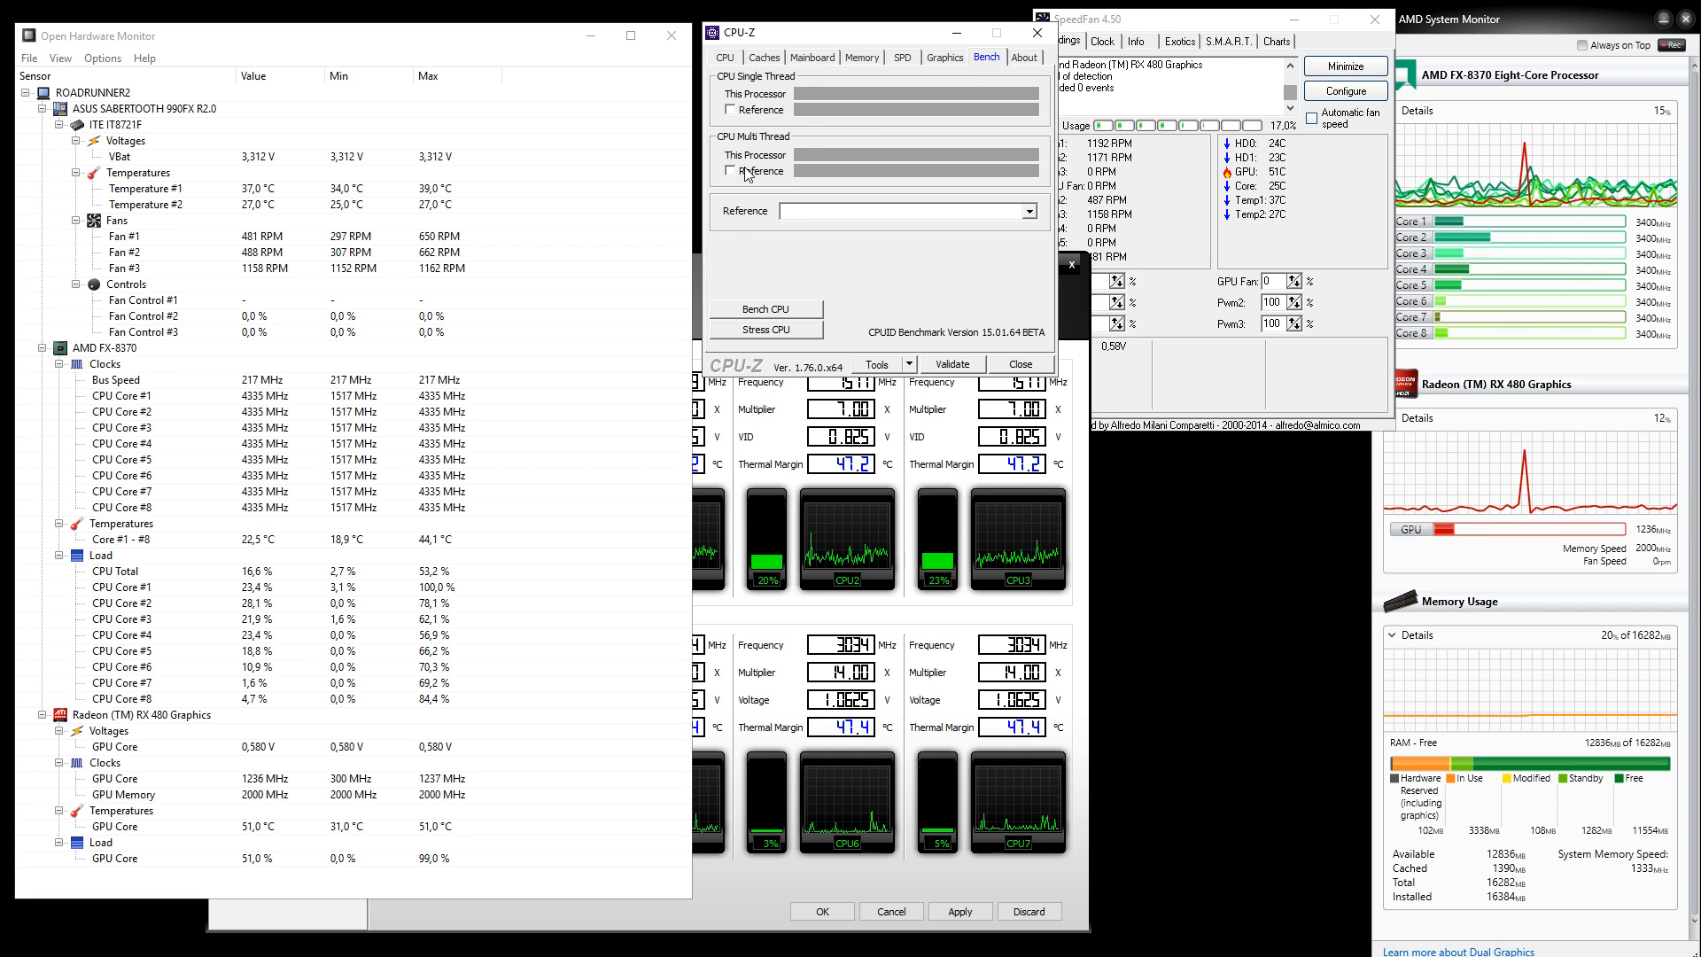
left_click(766, 330)
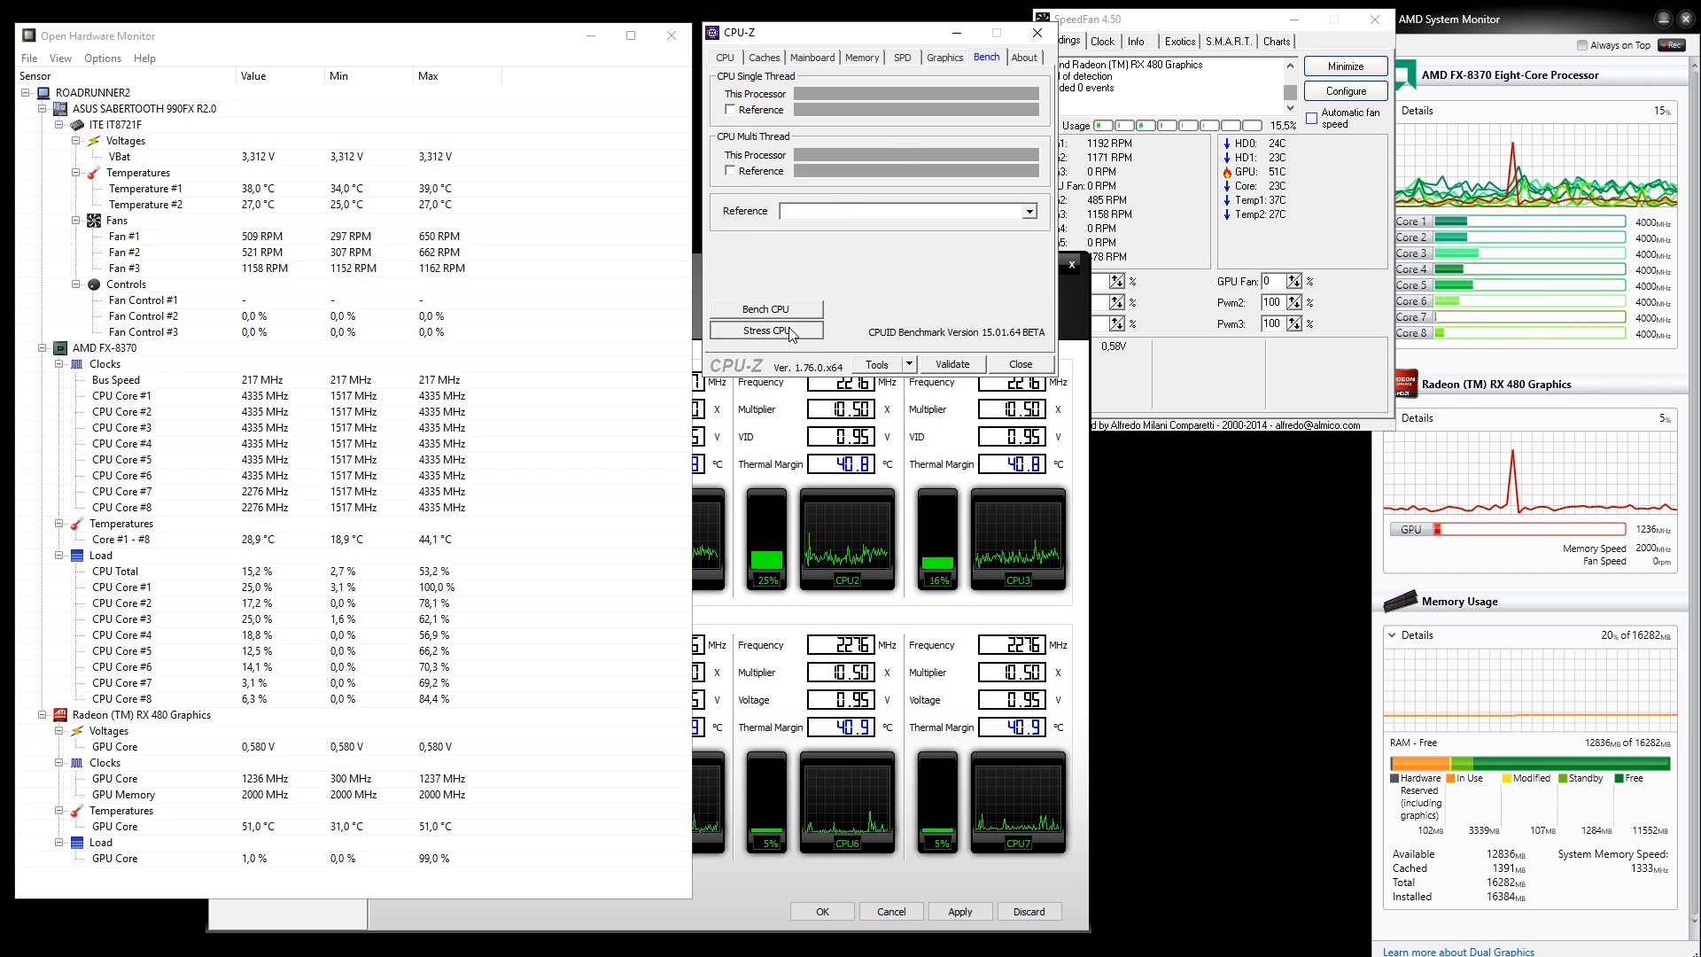
left_click(764, 329)
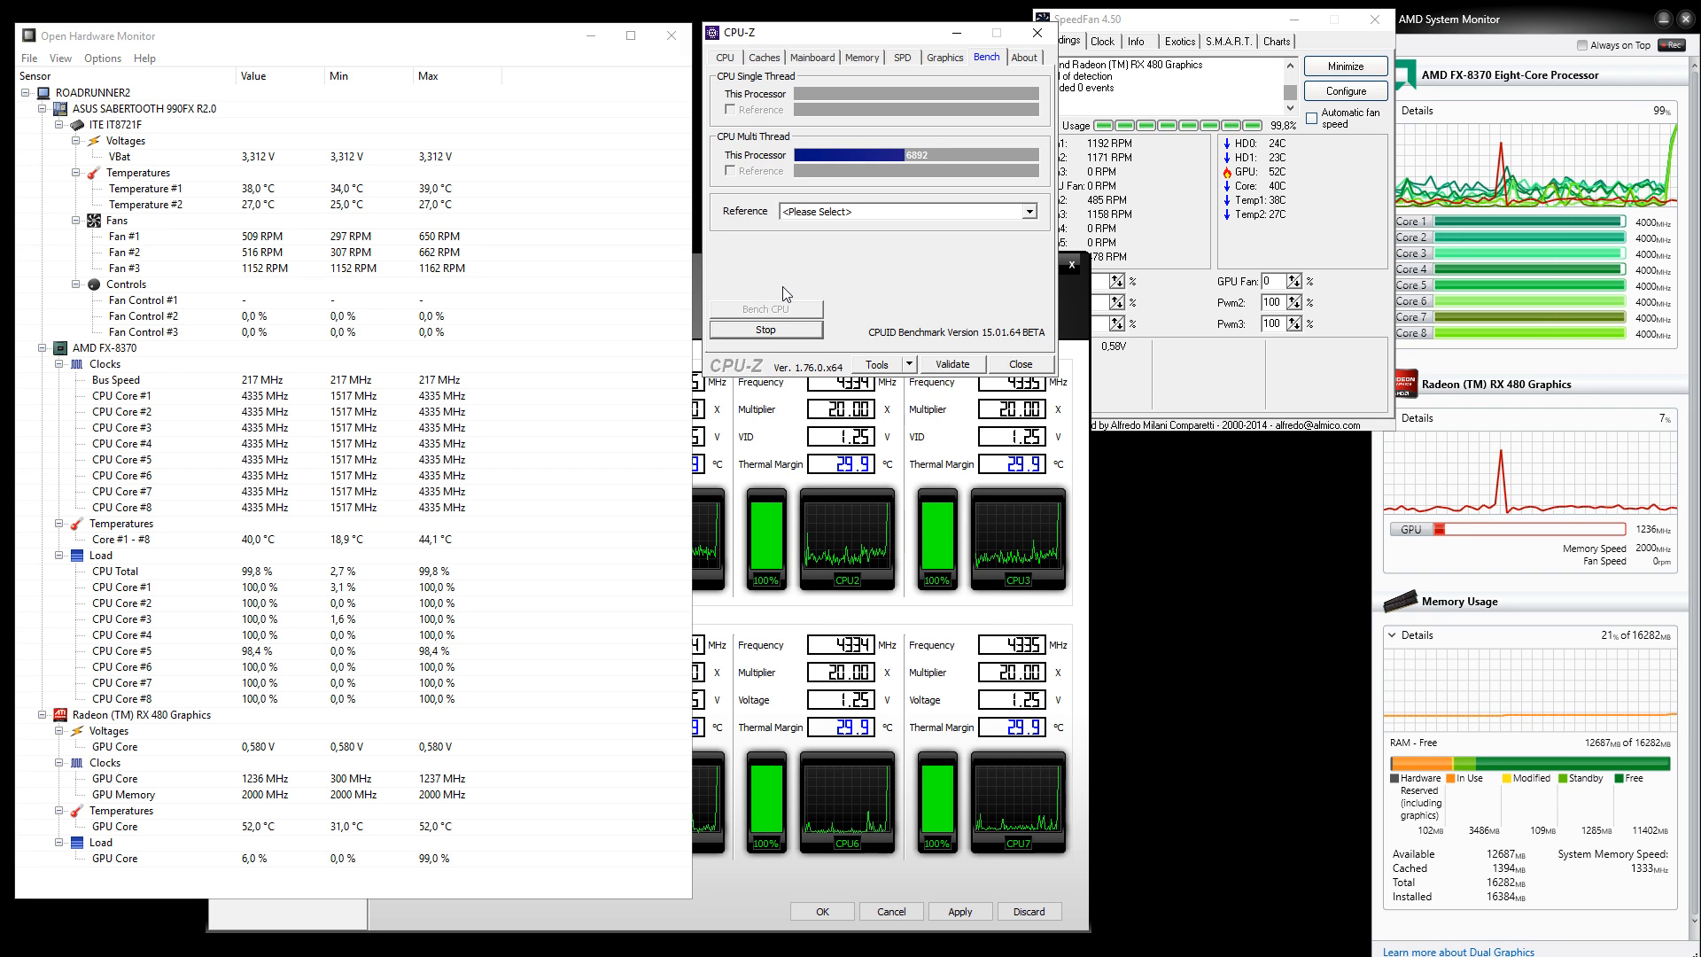